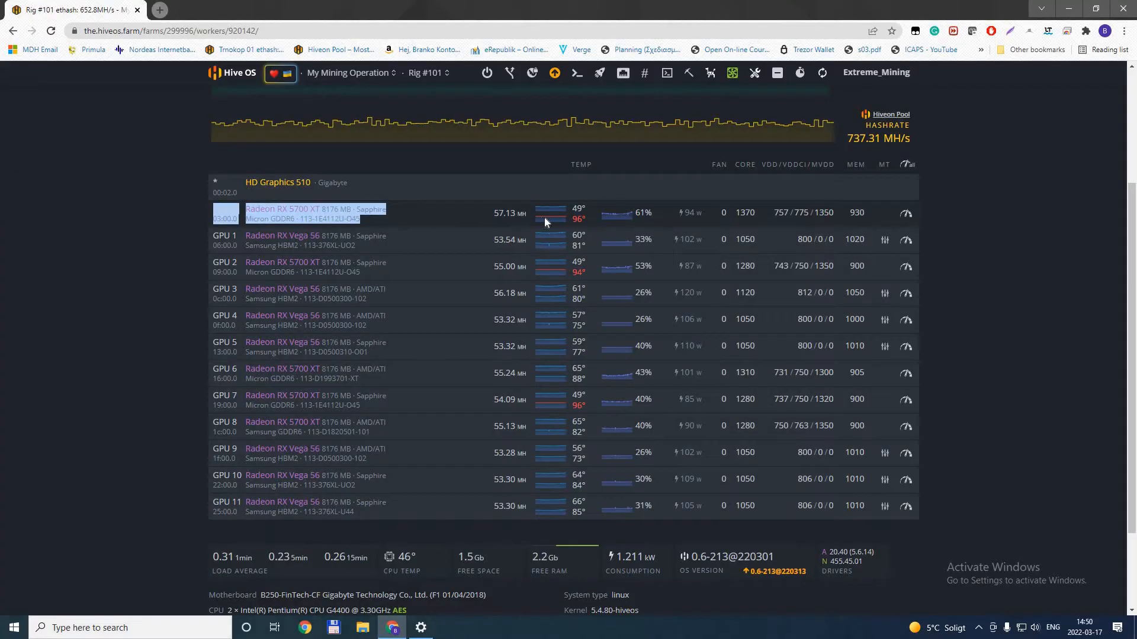
mouse_move(580, 219)
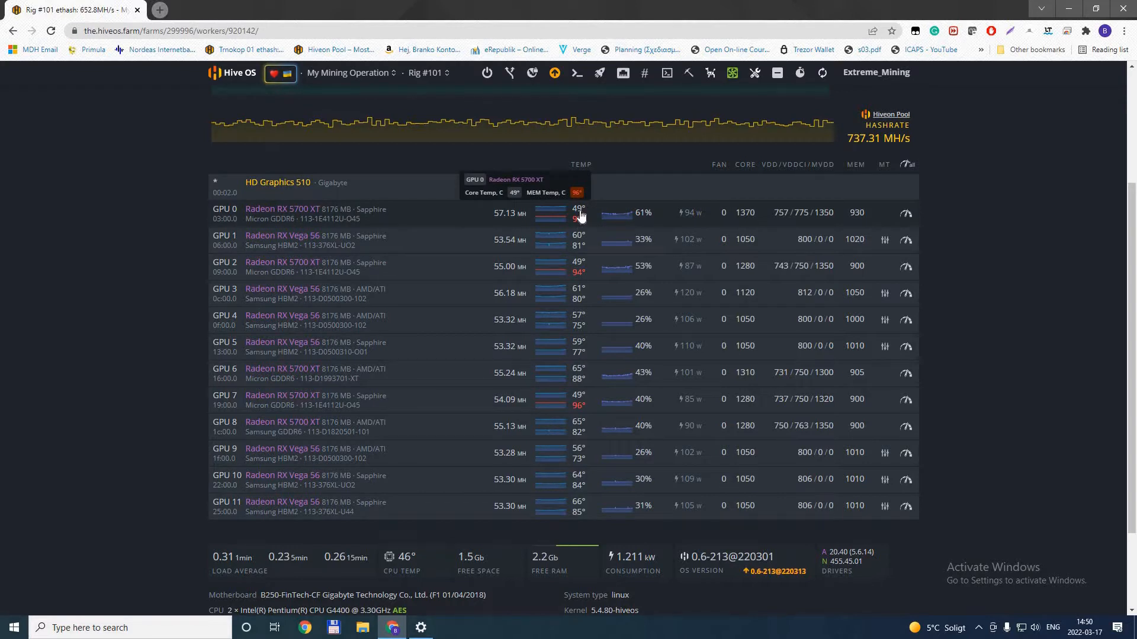
mouse_move(586, 221)
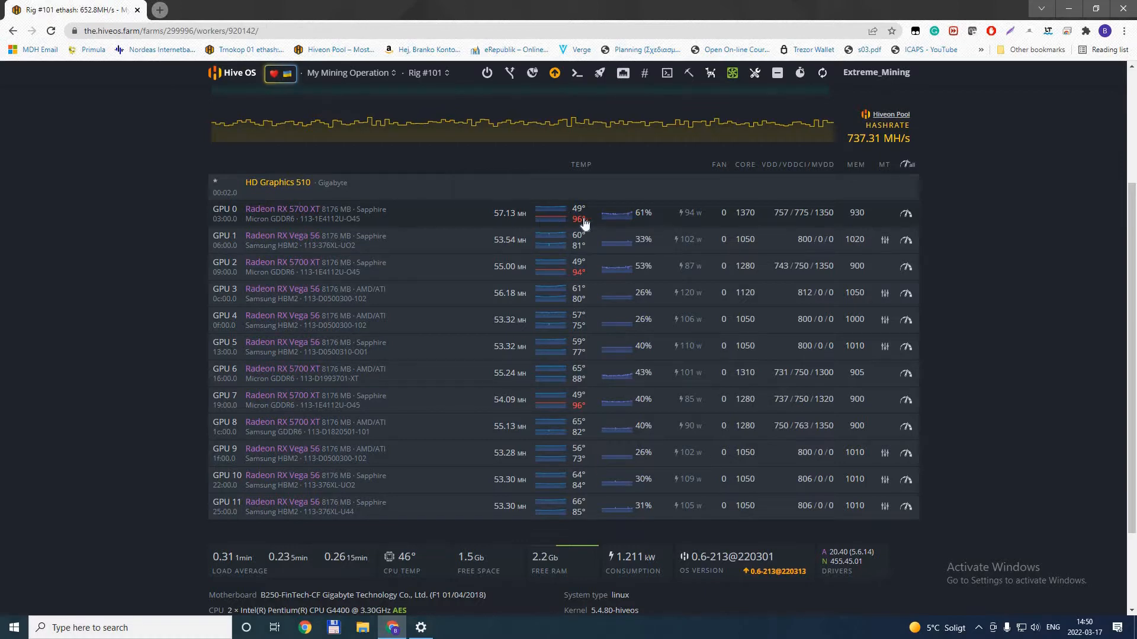
mouse_move(437, 280)
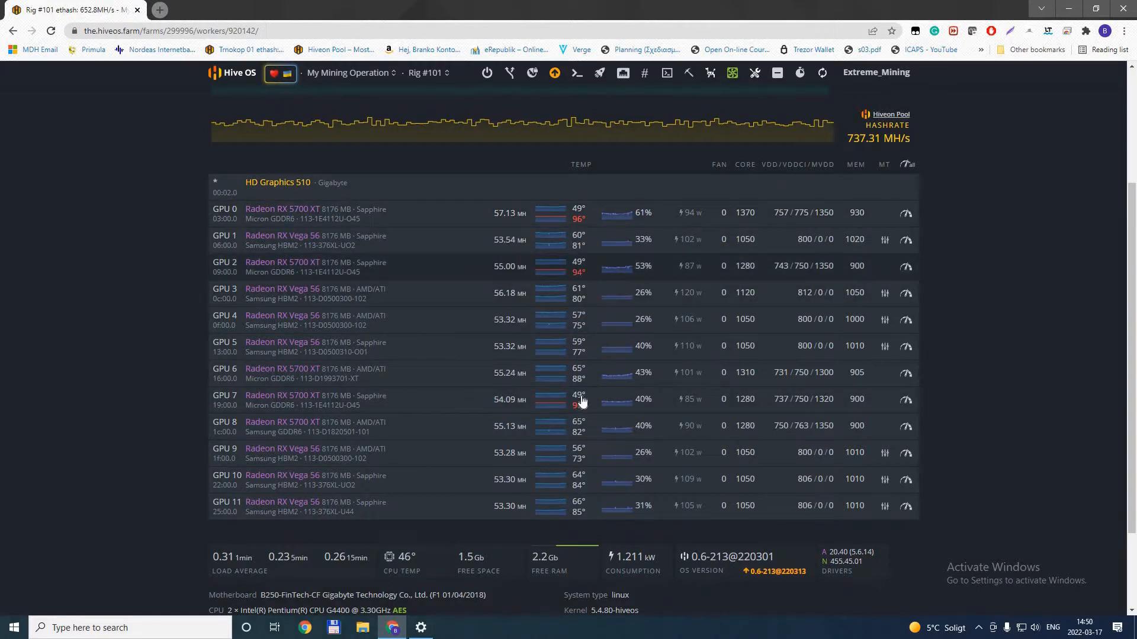
mouse_move(584, 407)
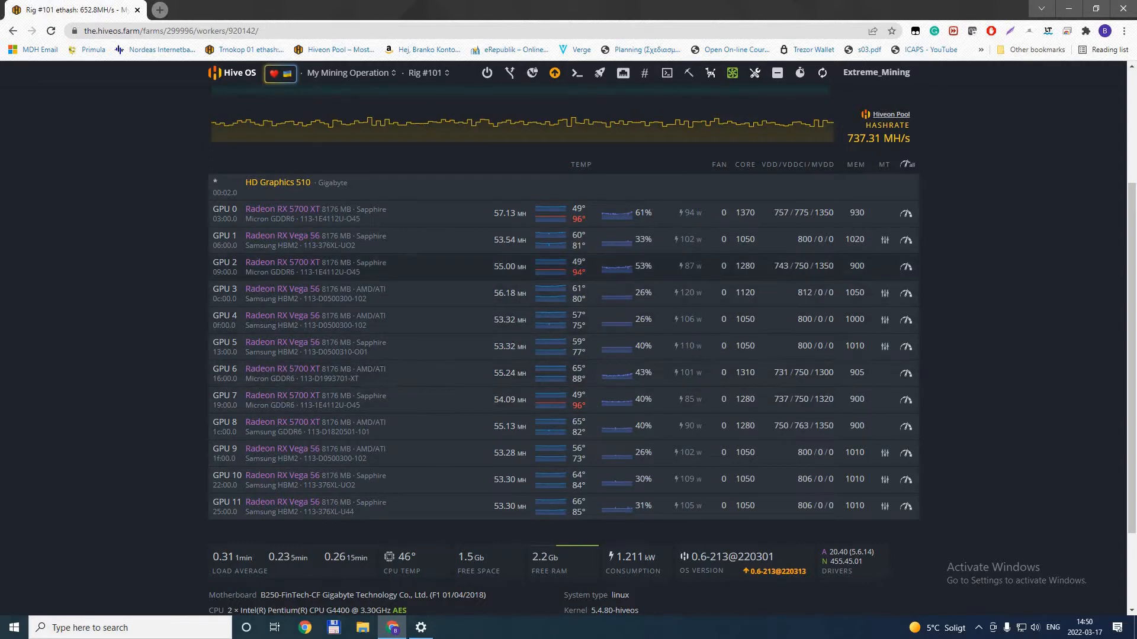
mouse_move(580, 362)
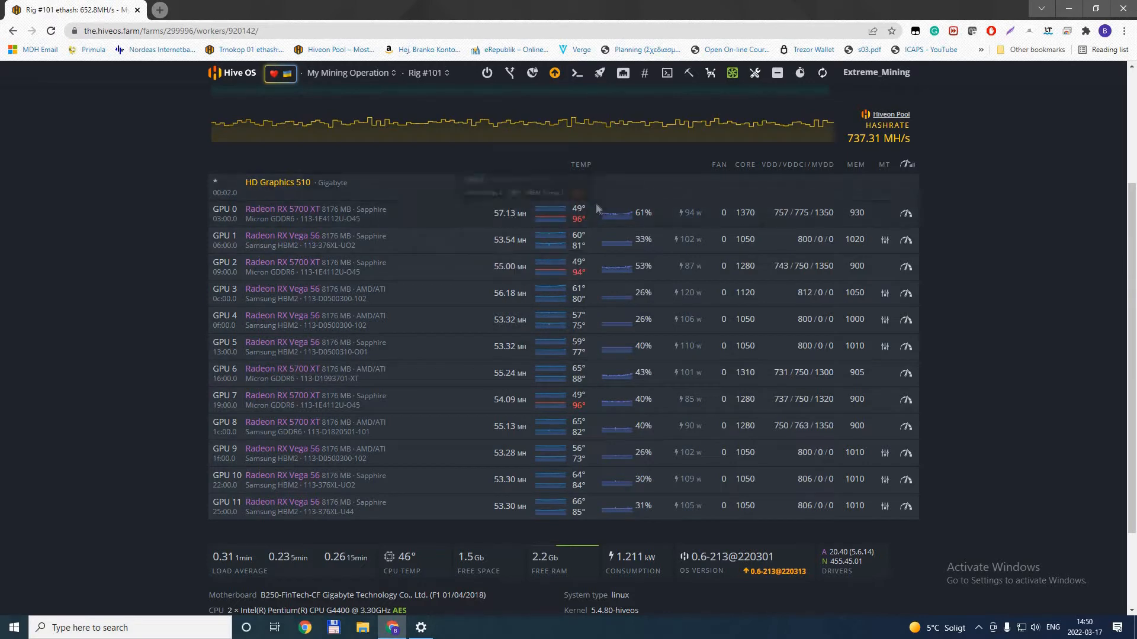
mouse_move(578, 220)
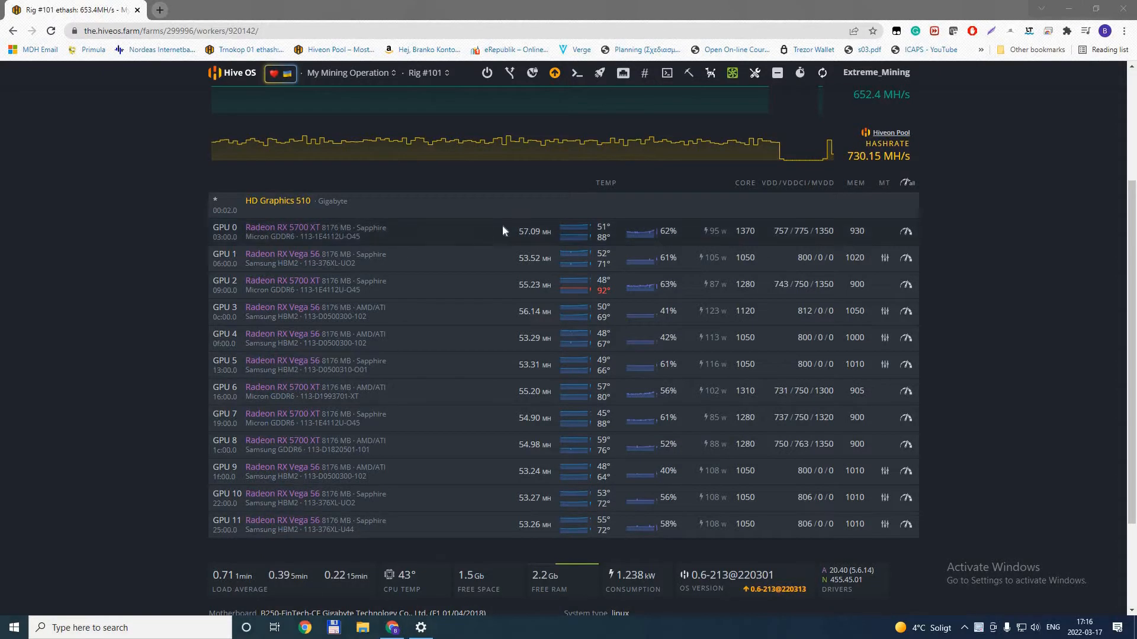
mouse_move(599, 244)
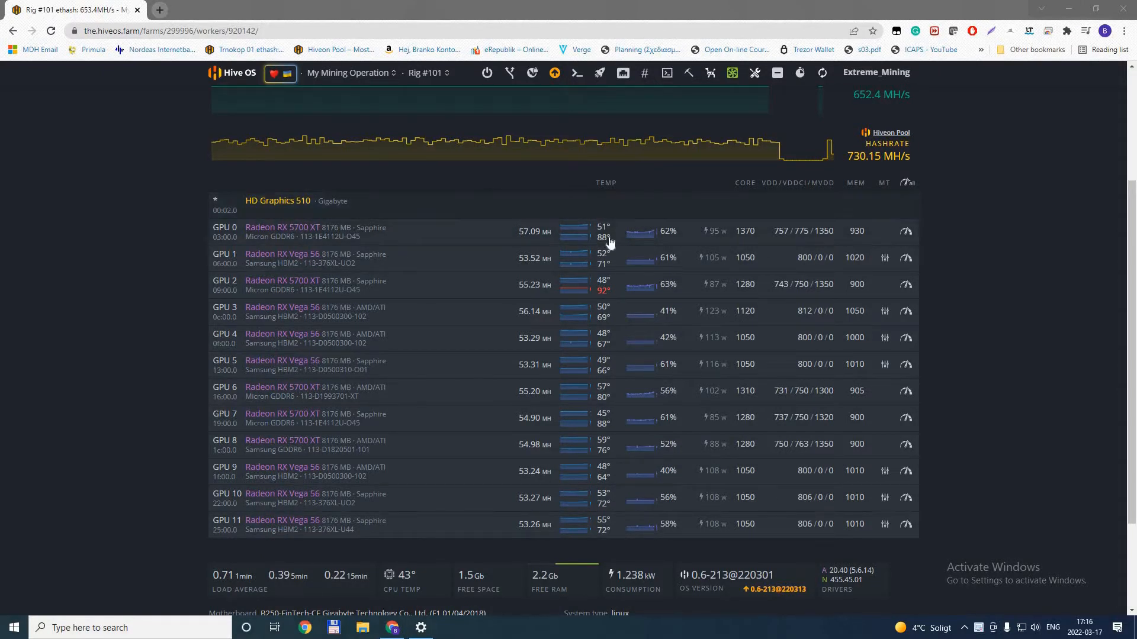
mouse_move(602, 235)
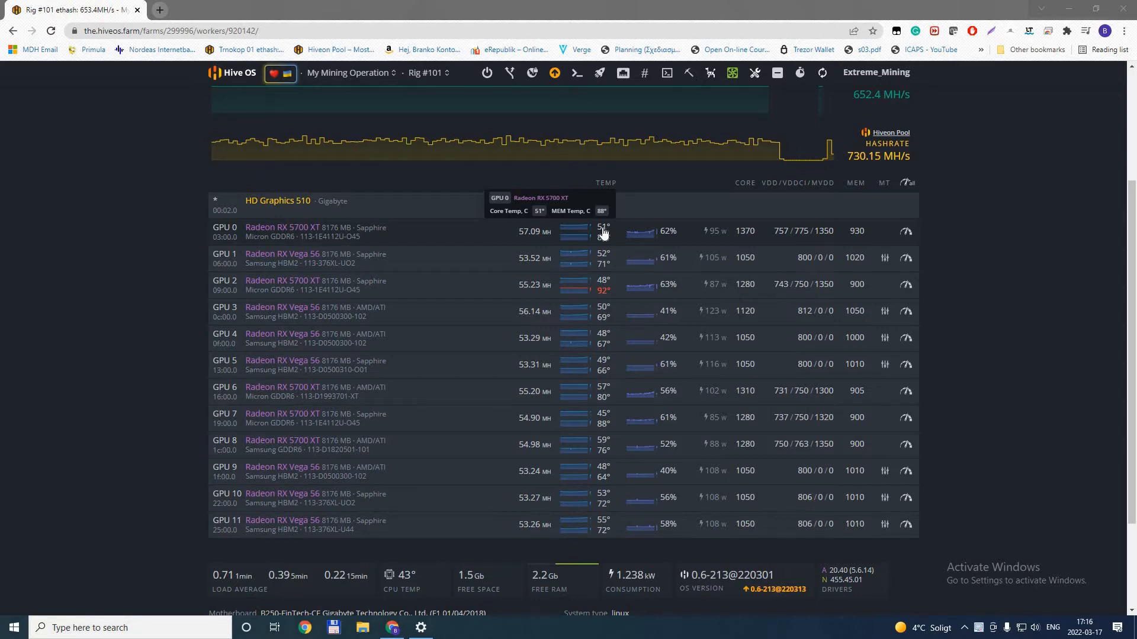
mouse_move(605, 240)
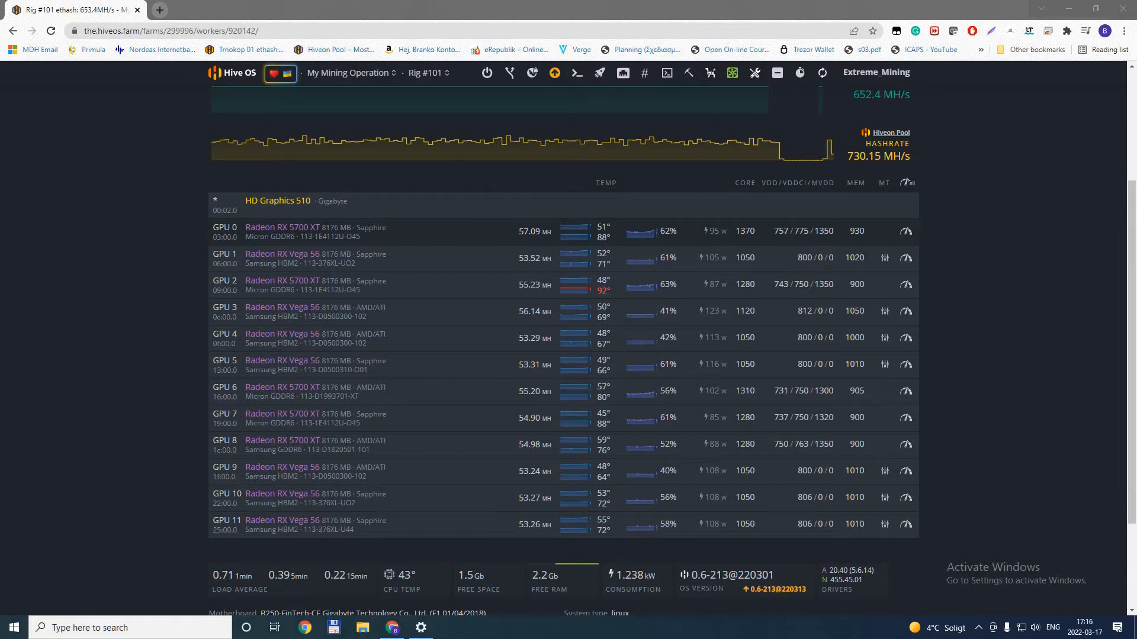
mouse_move(608, 244)
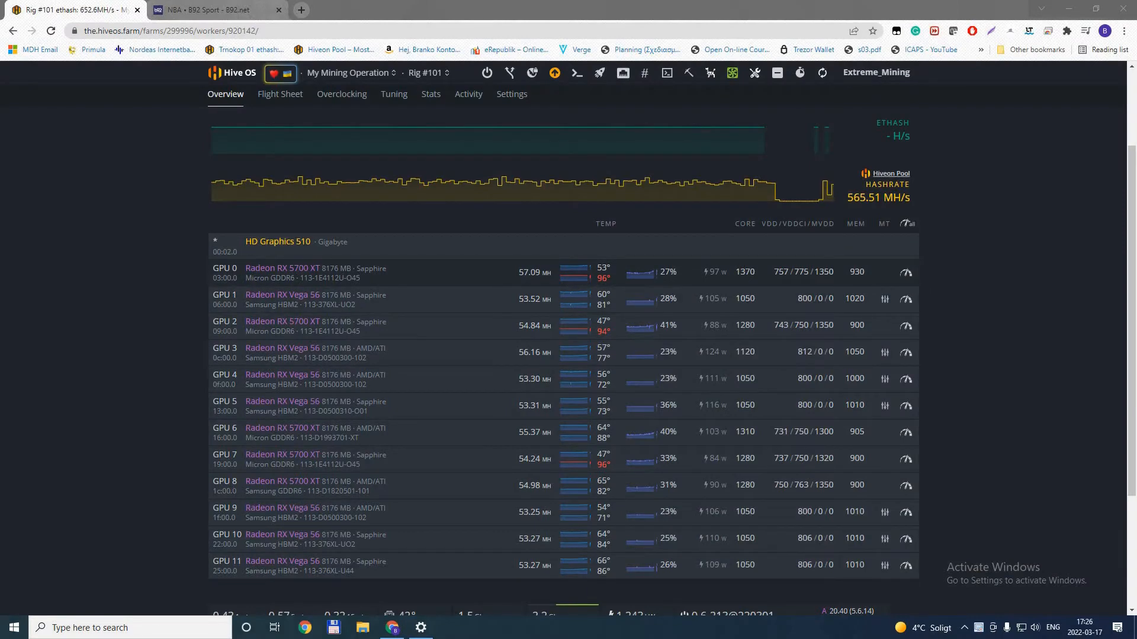
mouse_move(603, 279)
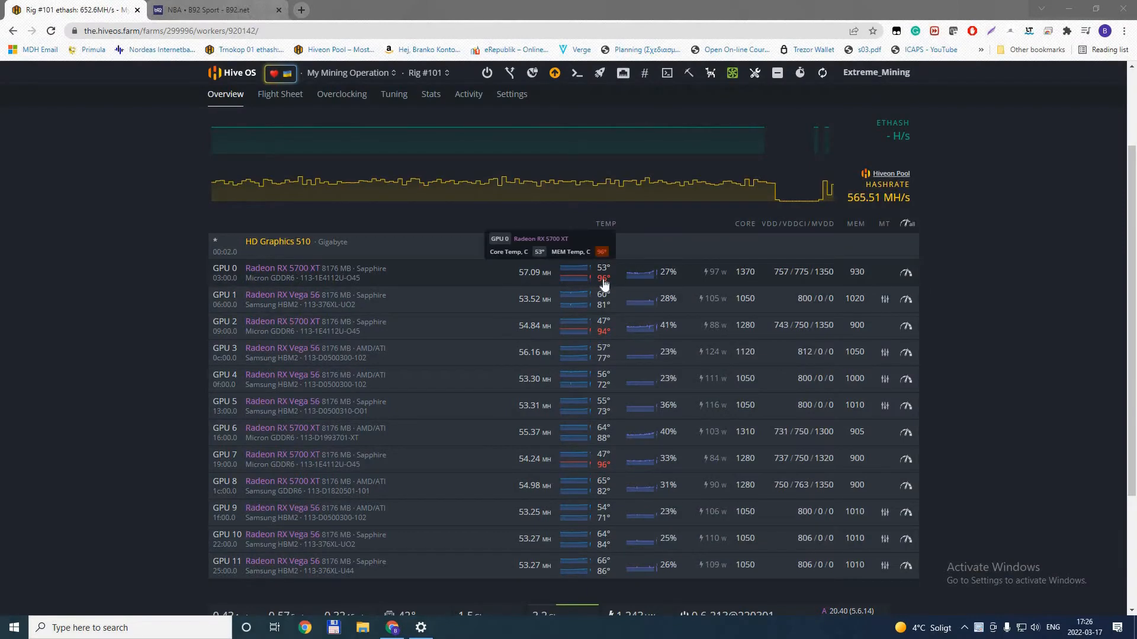
mouse_move(680, 277)
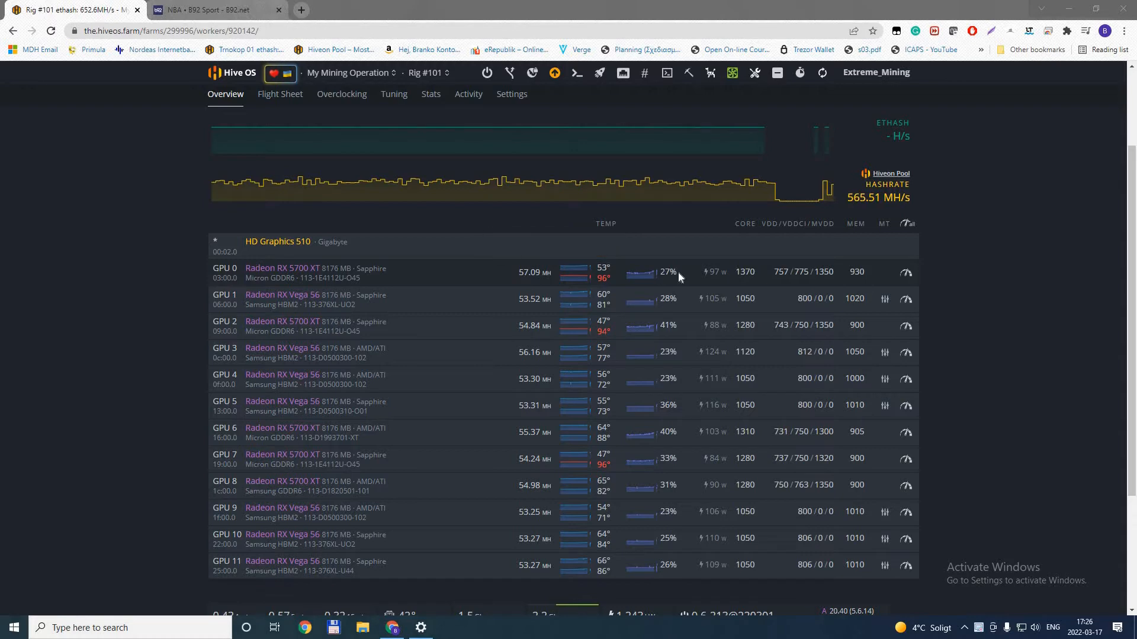
mouse_move(604, 277)
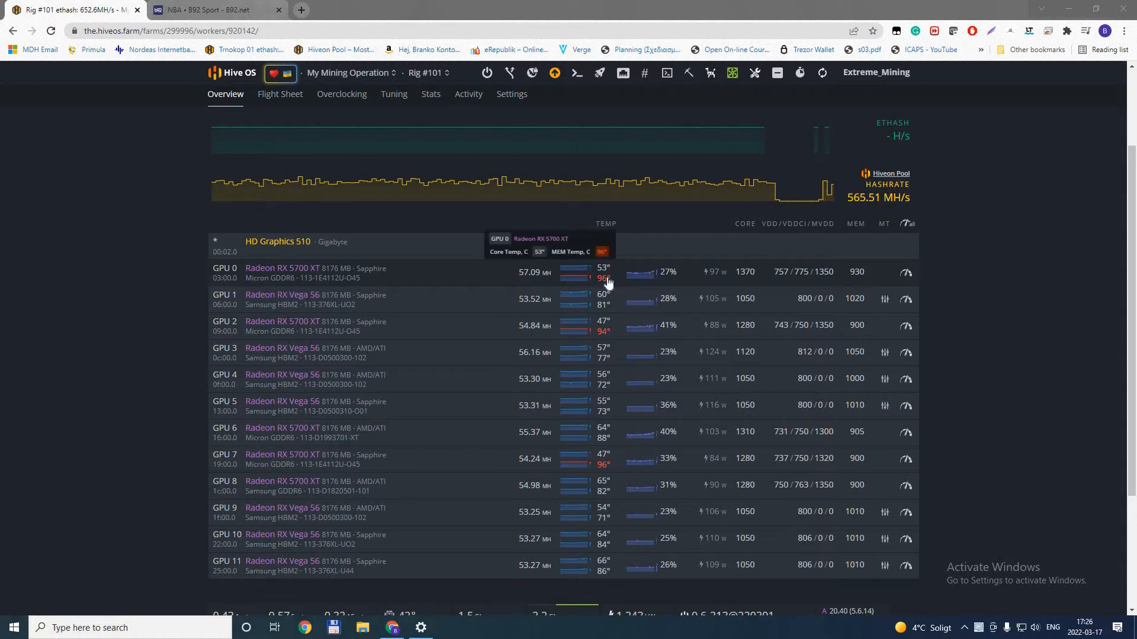
mouse_move(557, 282)
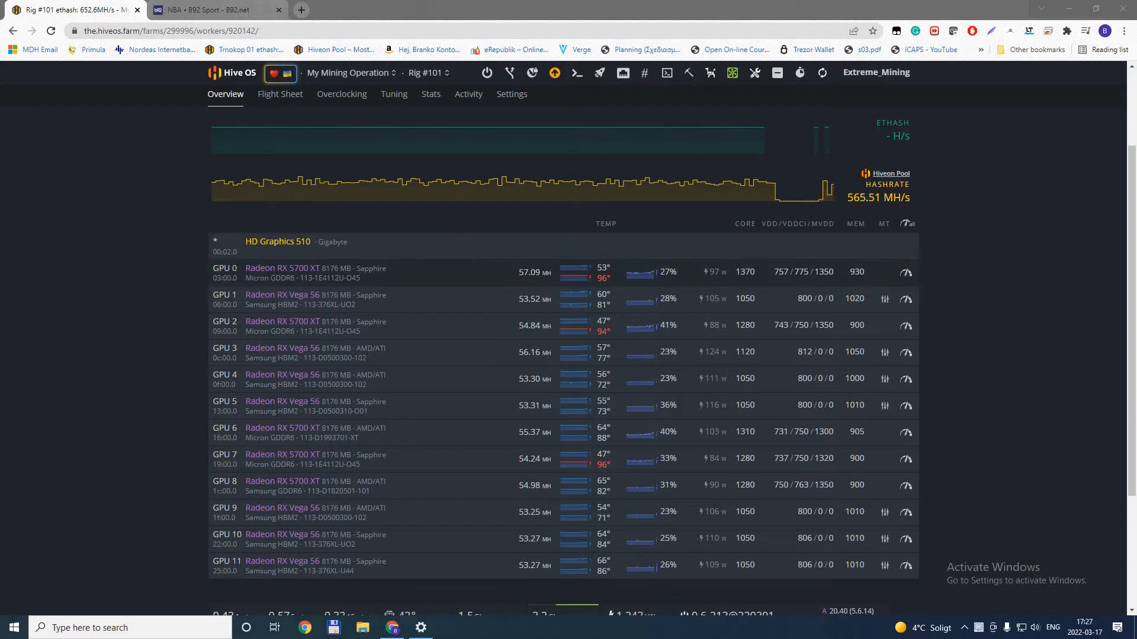
mouse_move(249, 273)
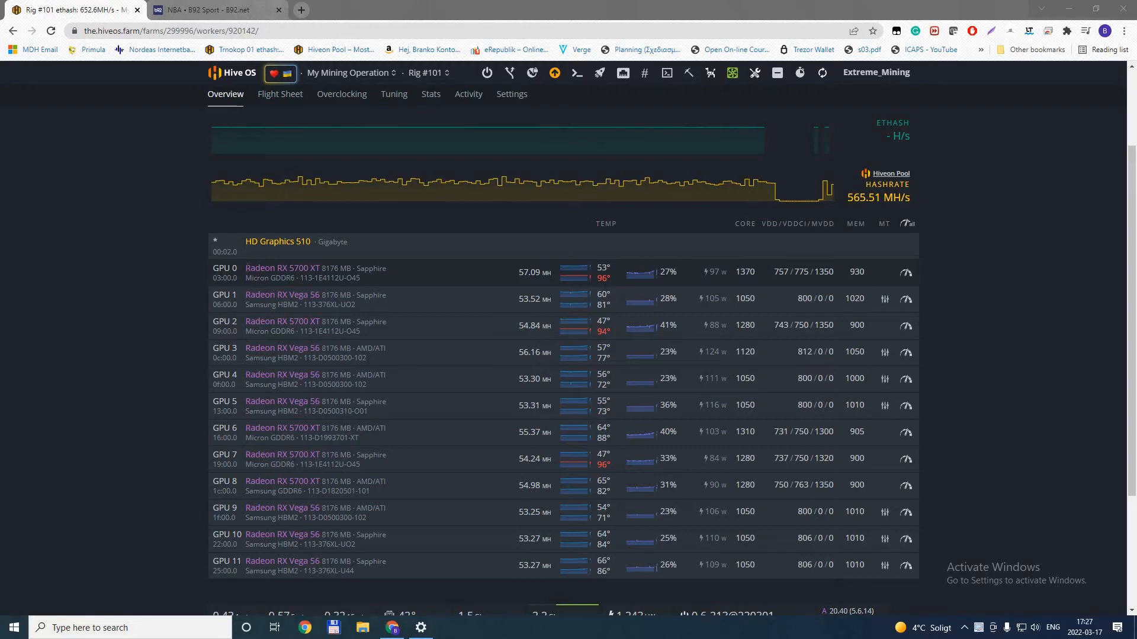
mouse_move(448, 276)
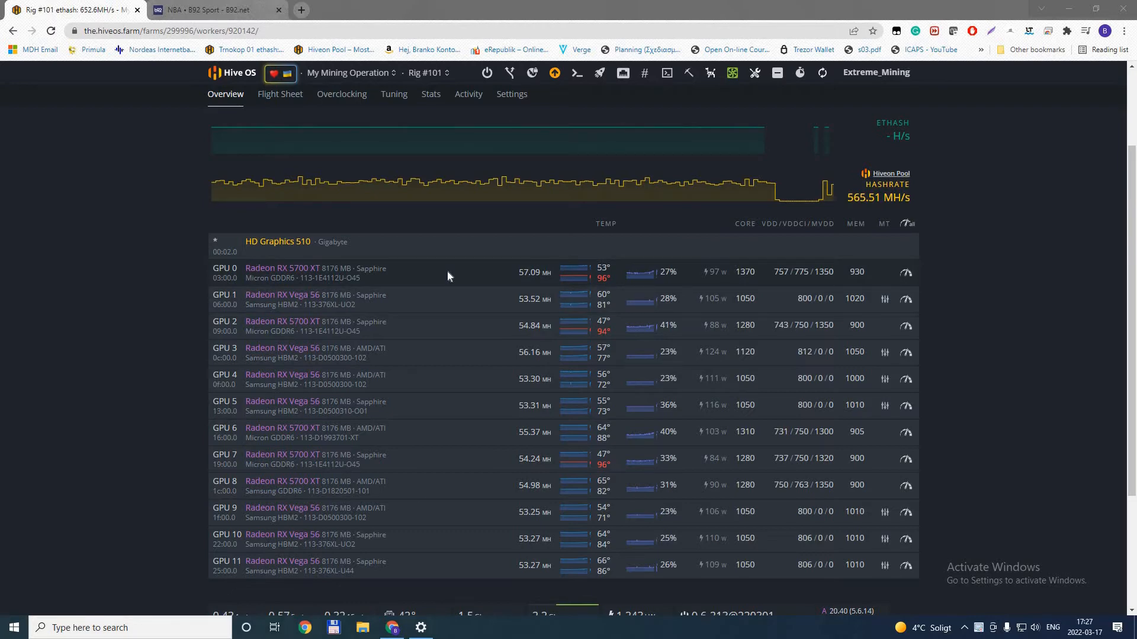
mouse_move(450, 272)
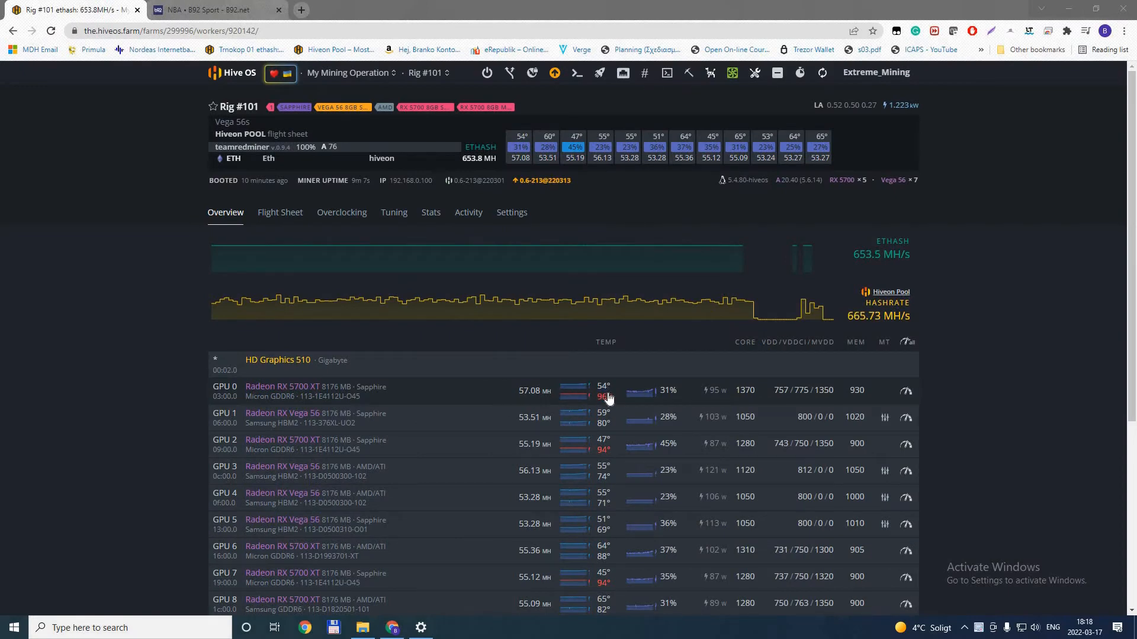
mouse_move(604, 398)
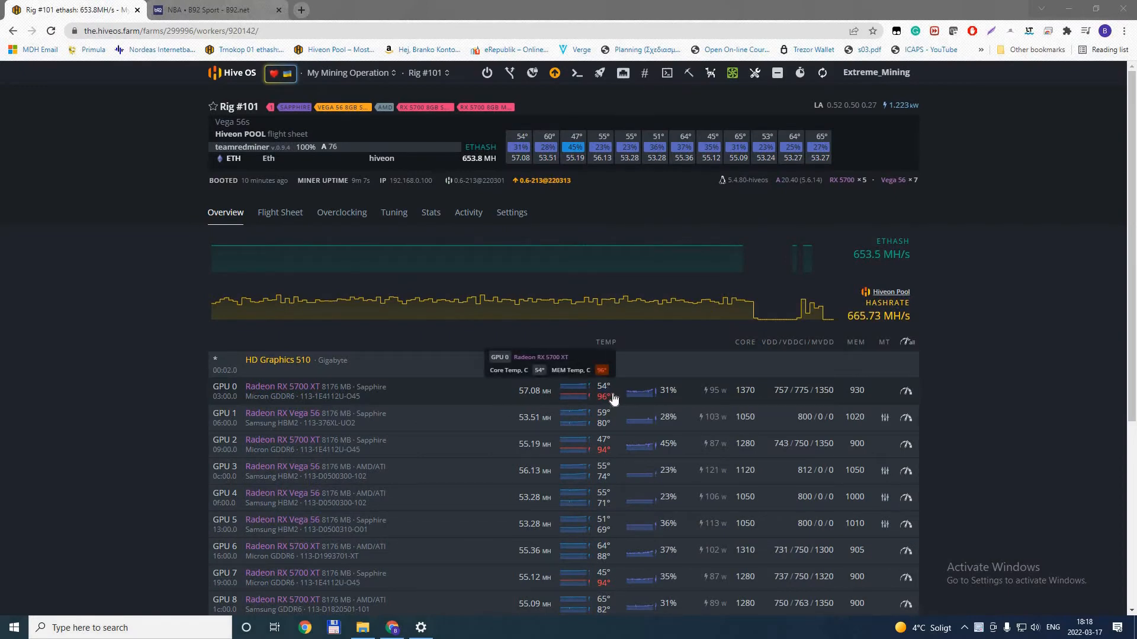
mouse_move(518, 380)
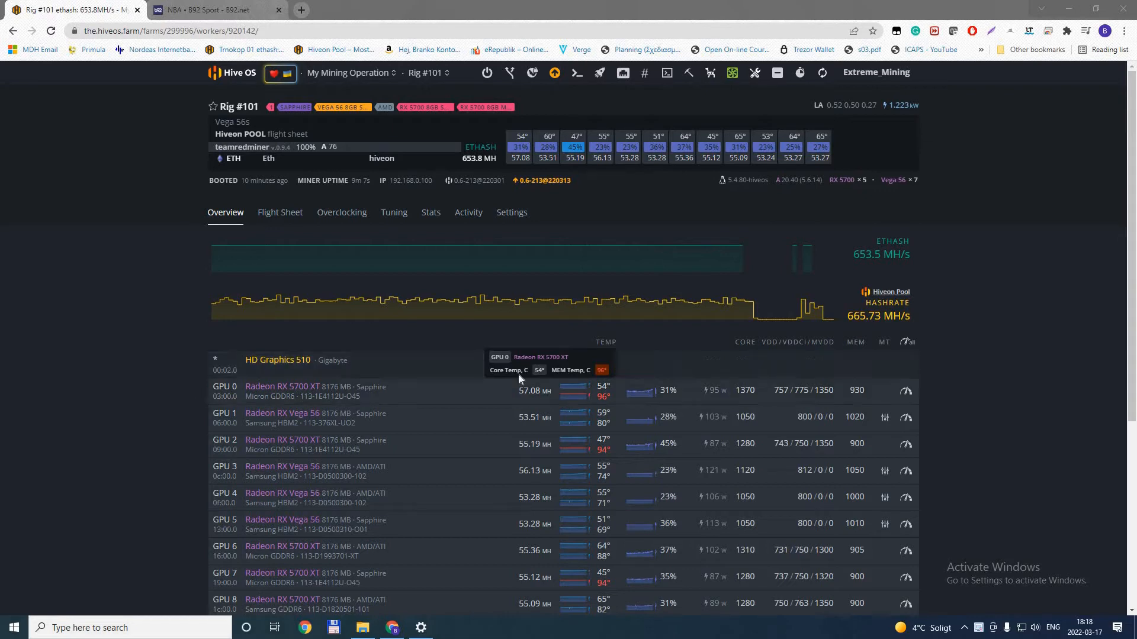
mouse_move(732, 72)
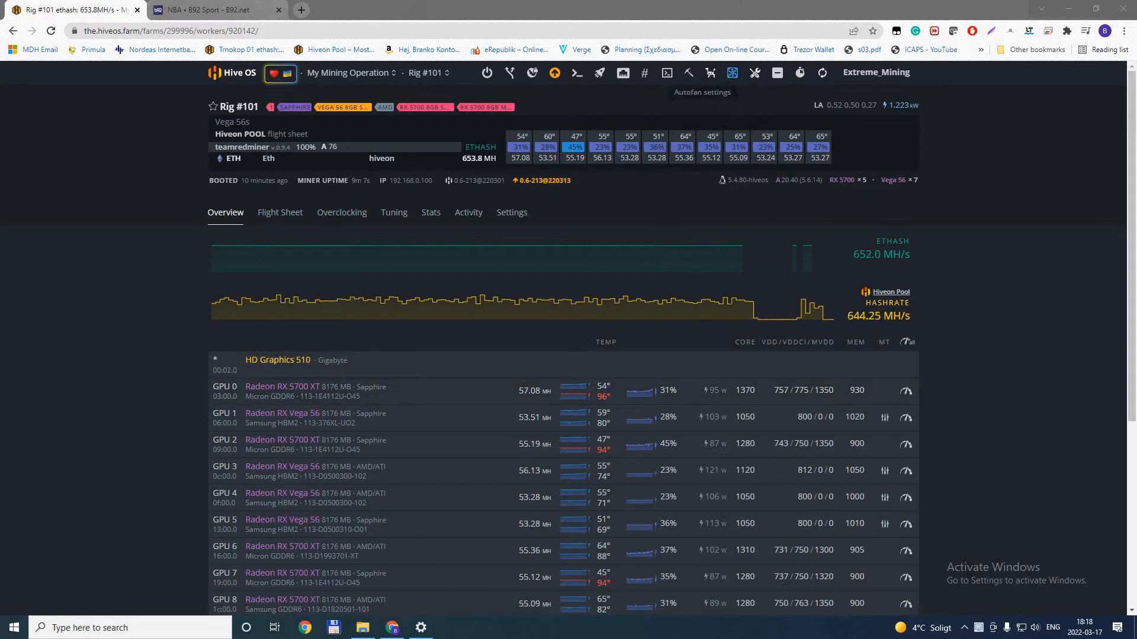
- Bring up the rig's AutoFan settings and select the minimum fan speed field to clear it
left_click(732, 72)
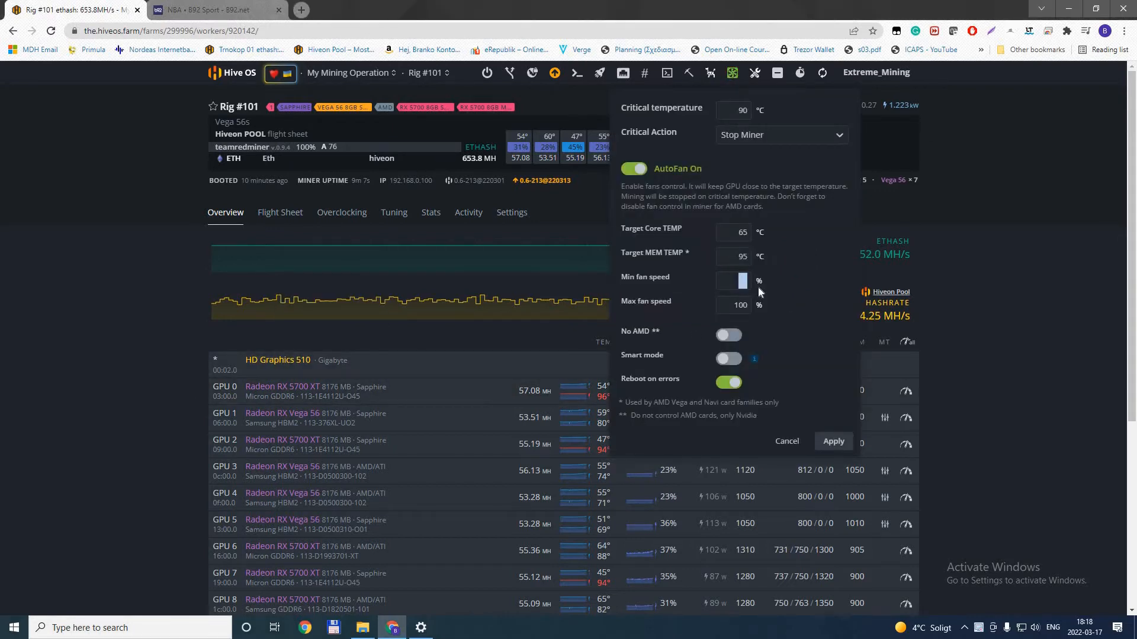
left_click(833, 441)
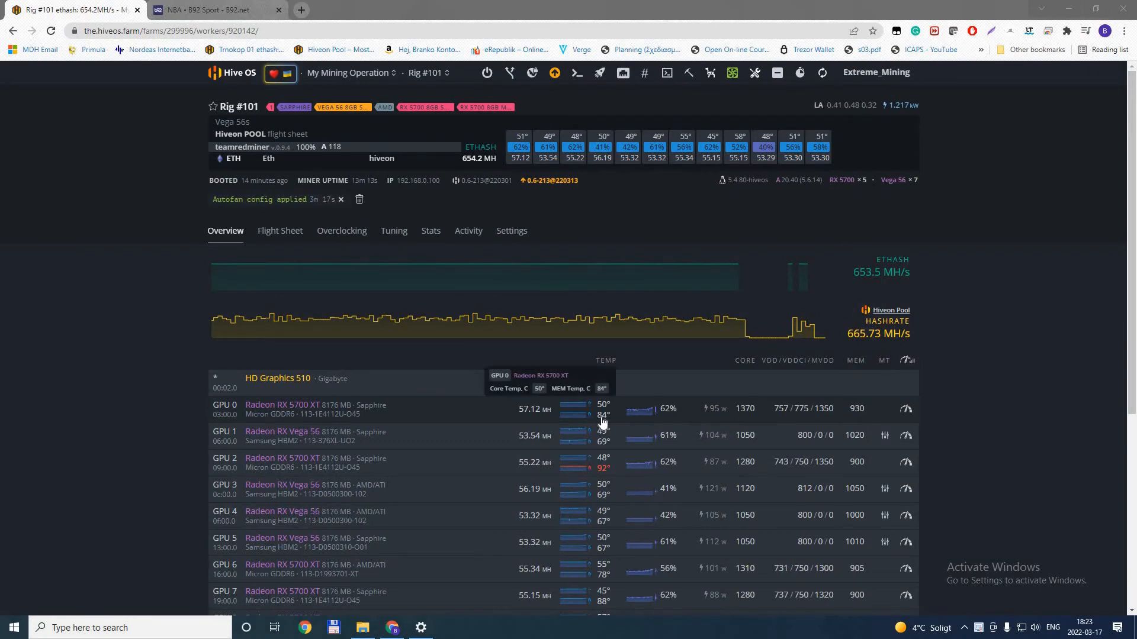
mouse_move(605, 421)
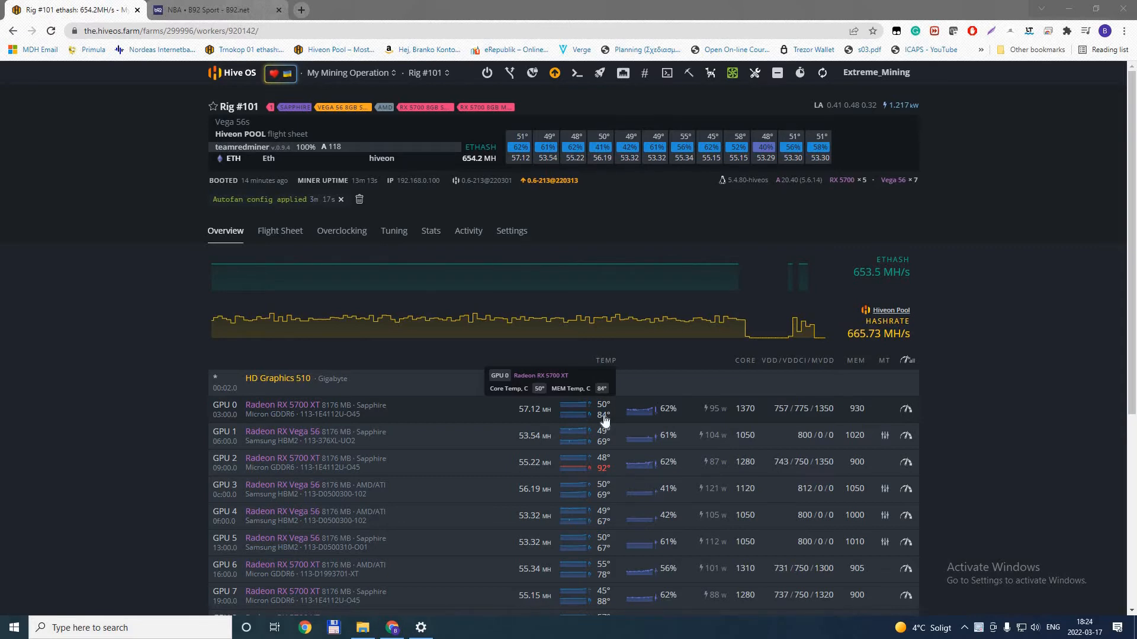
mouse_move(613, 420)
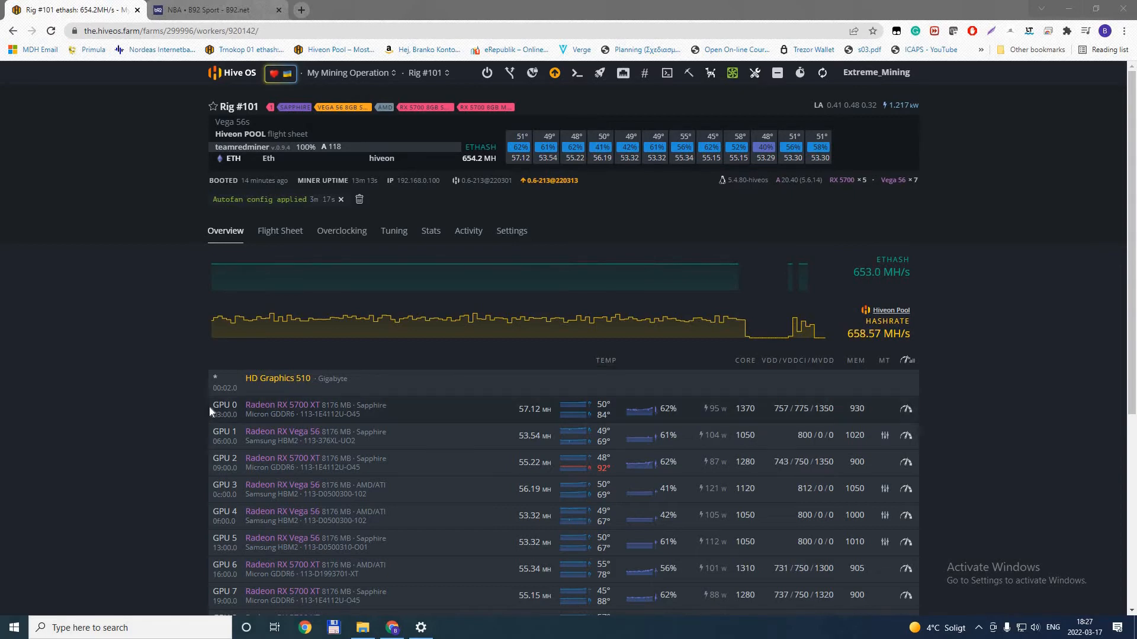
mouse_move(460, 418)
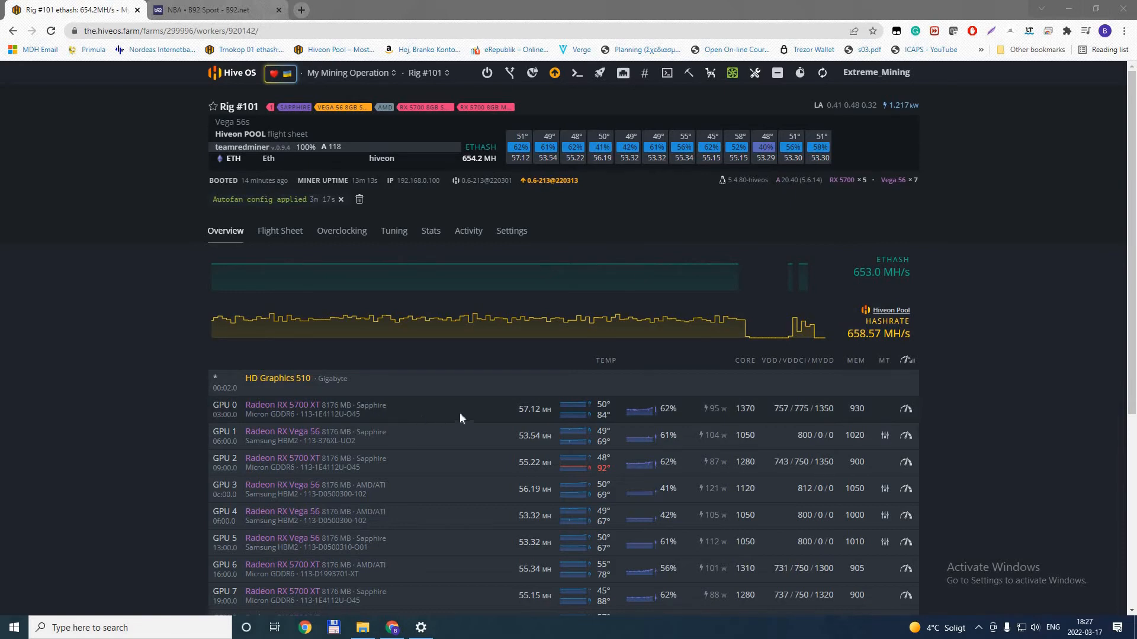
mouse_move(458, 411)
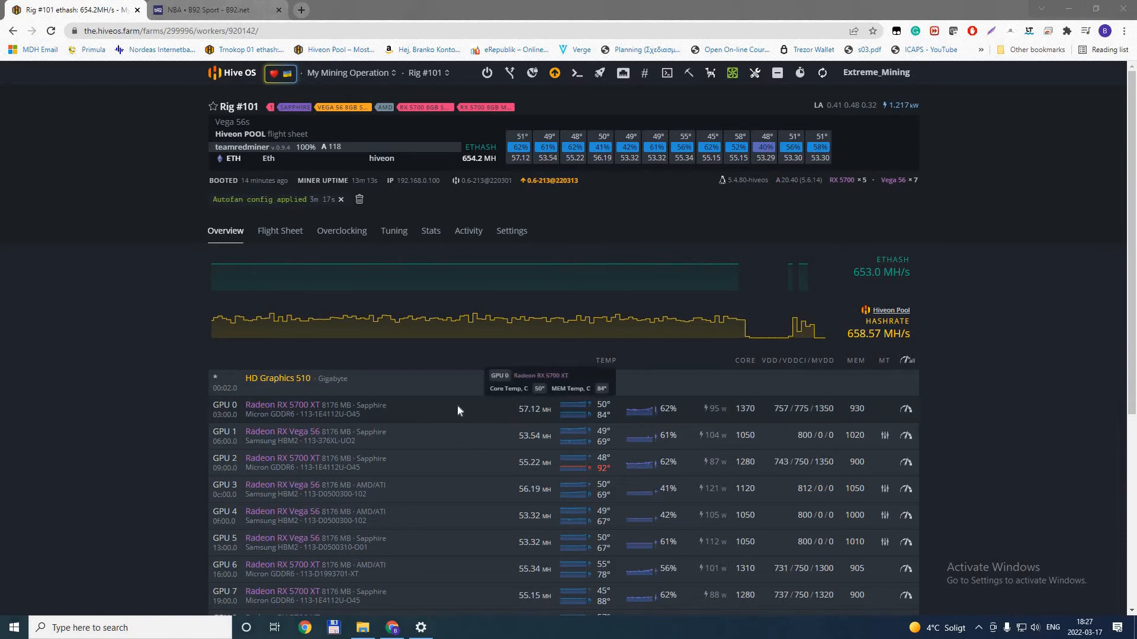
mouse_move(181, 397)
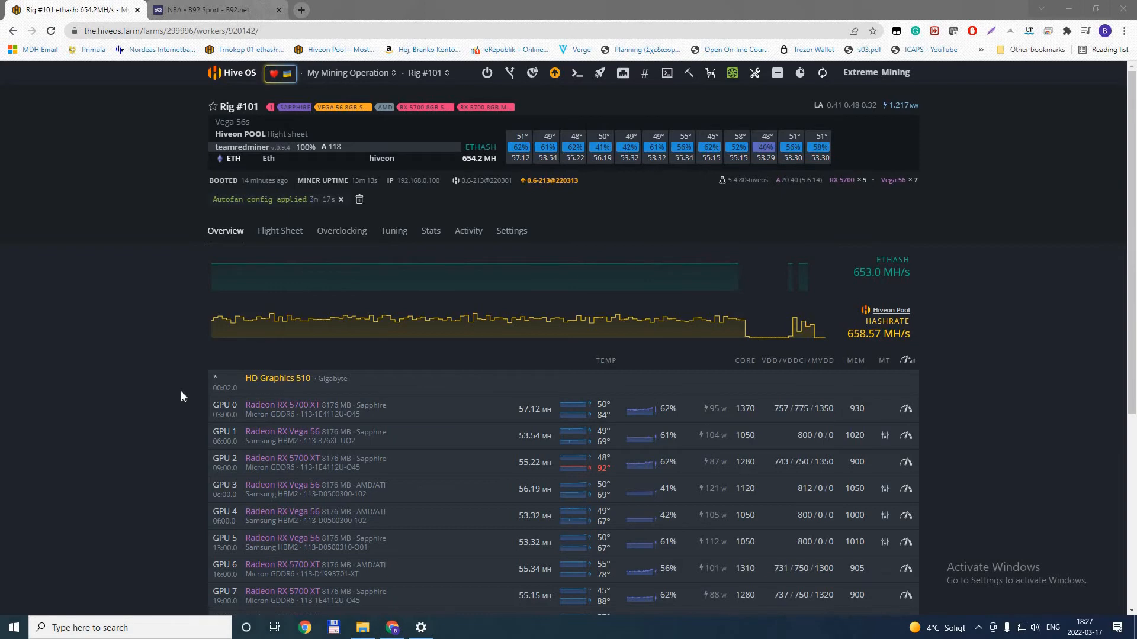
mouse_move(611, 420)
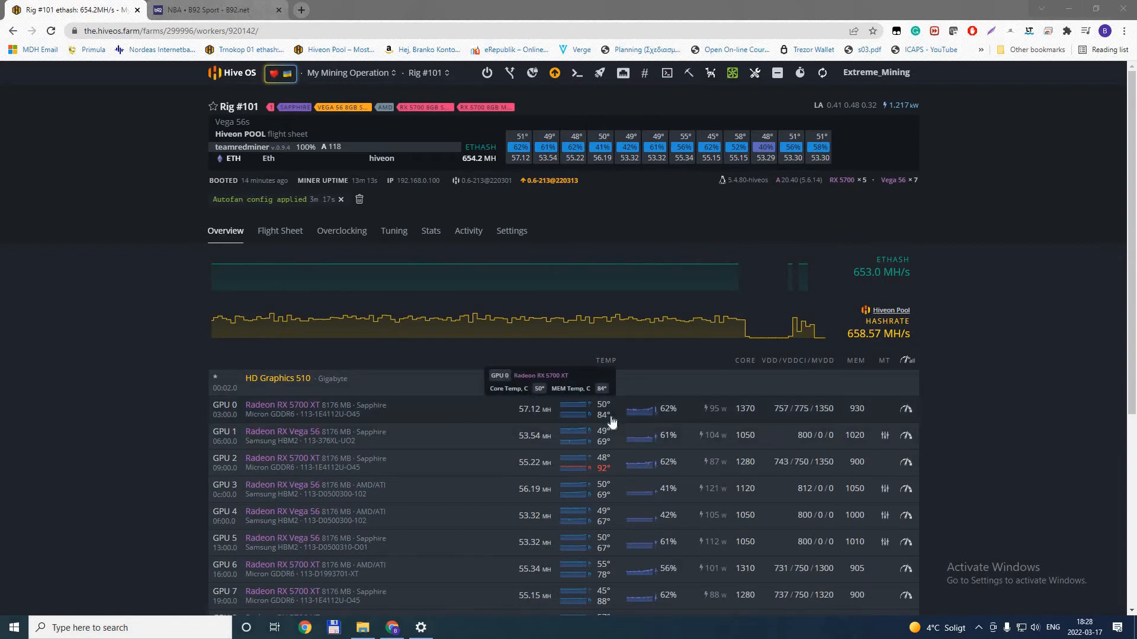
mouse_move(214, 352)
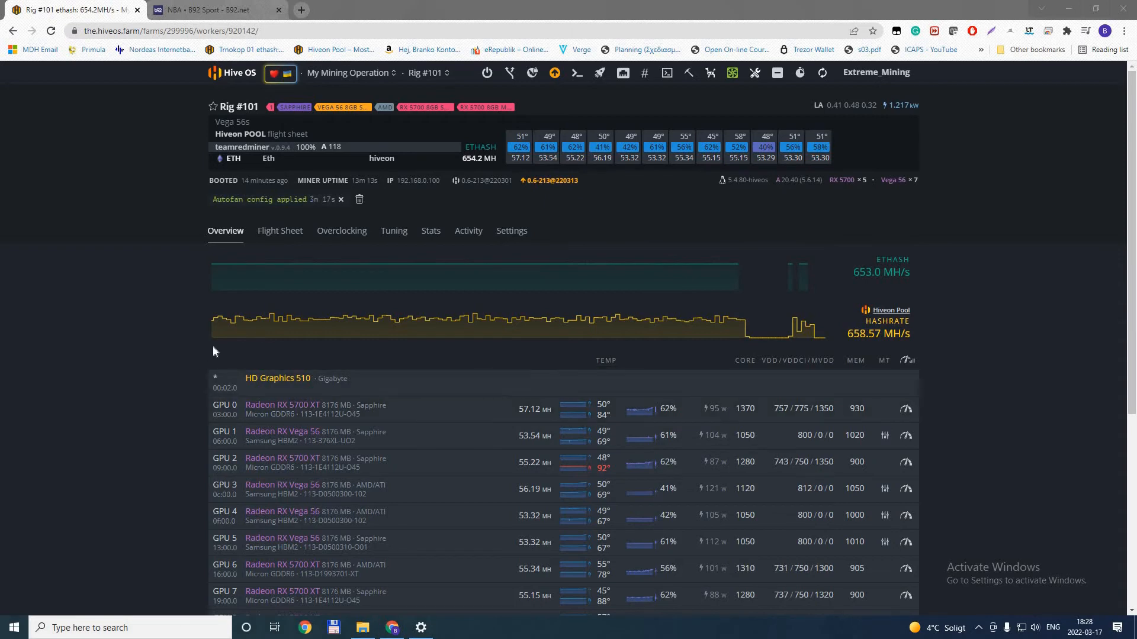
mouse_move(212, 353)
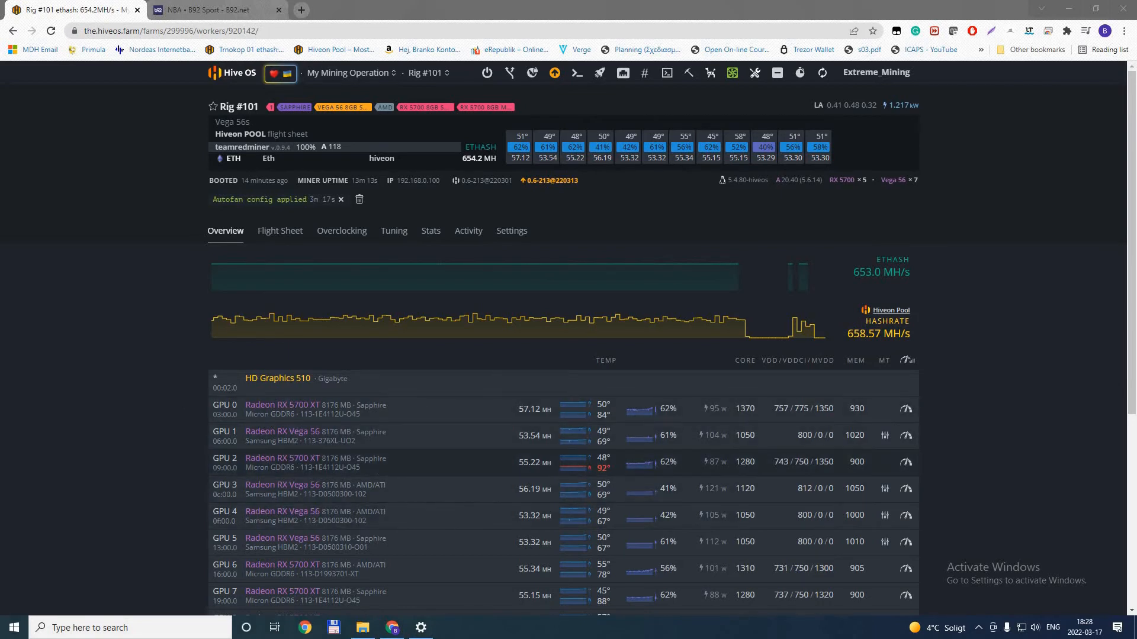
mouse_move(407, 470)
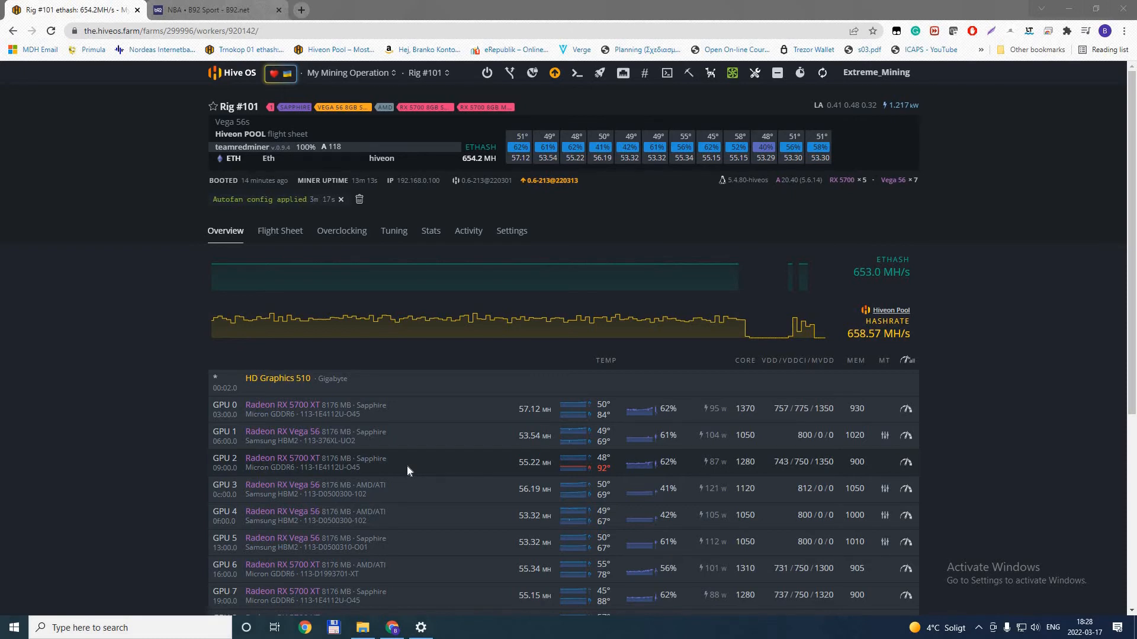
mouse_move(214, 354)
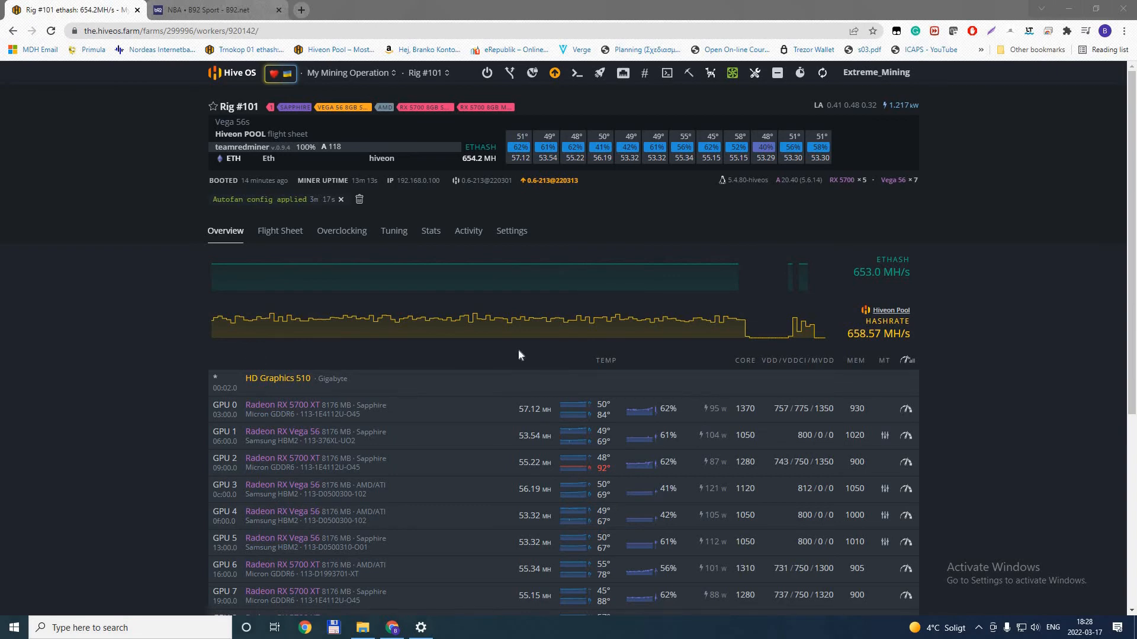
mouse_move(211, 351)
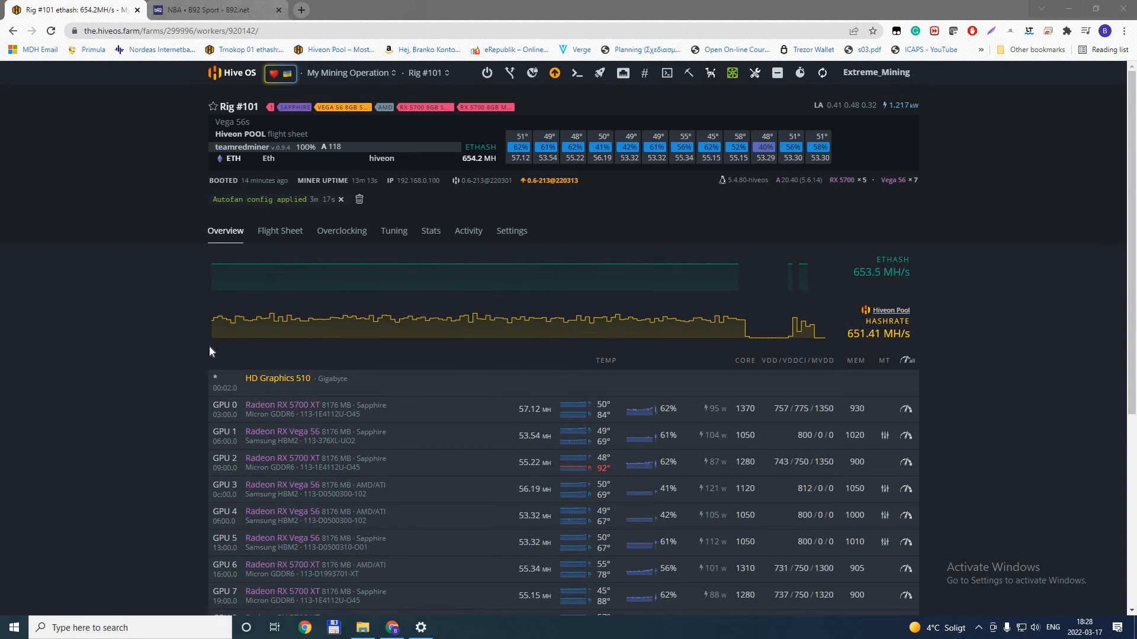